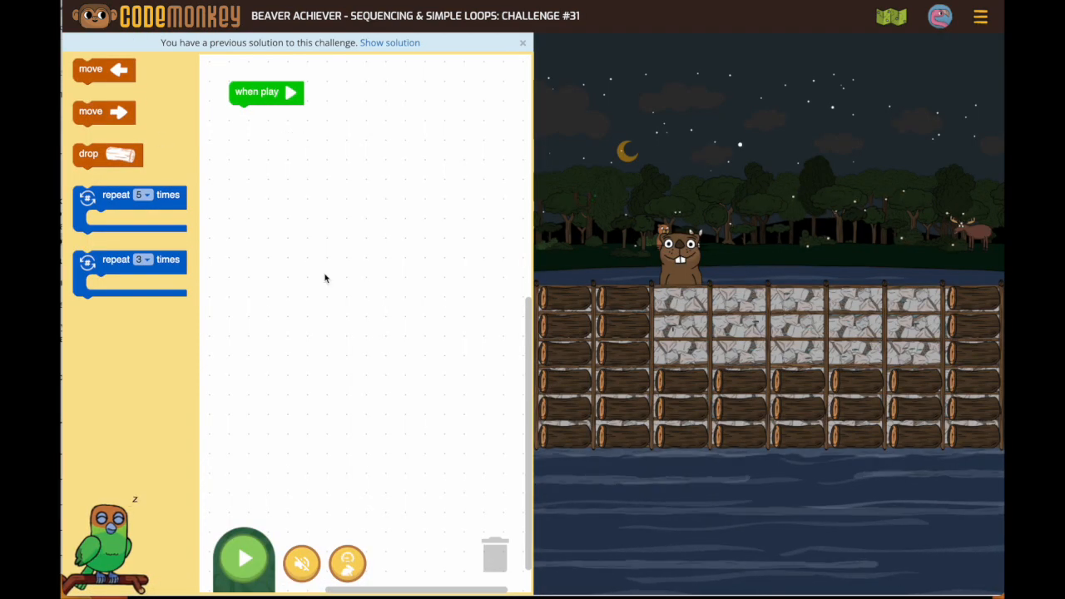
{"action": "mouse_move", "coordinate": [280, 341]}
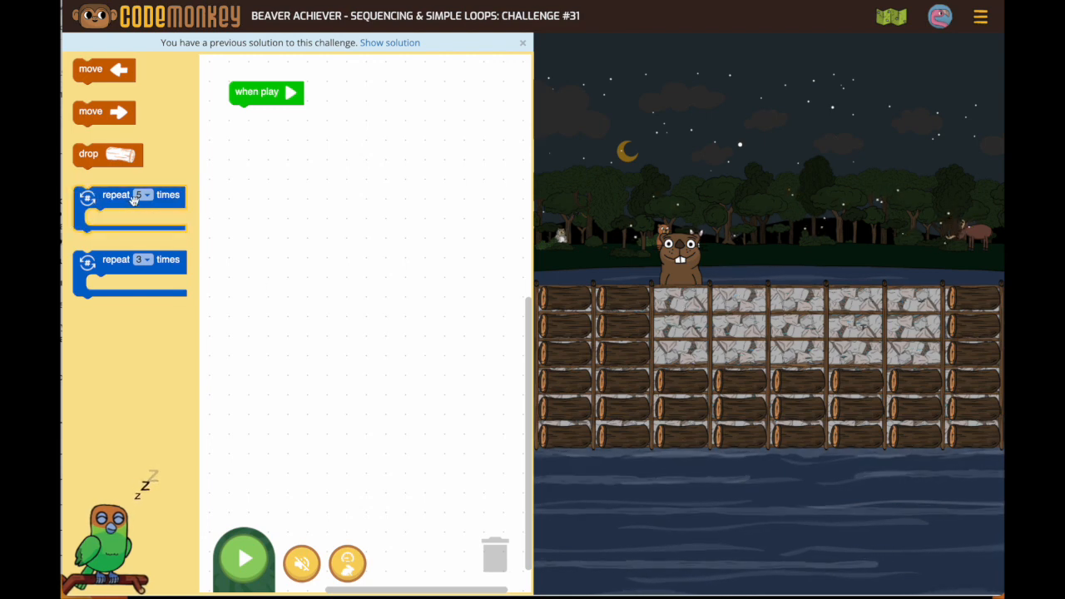
- Build a repeat-3 loop holding drop under 'when play', with move right attached below the loop
{"action": "left_click_drag", "start_coordinate": [130, 195], "coordinate": [280, 113]}
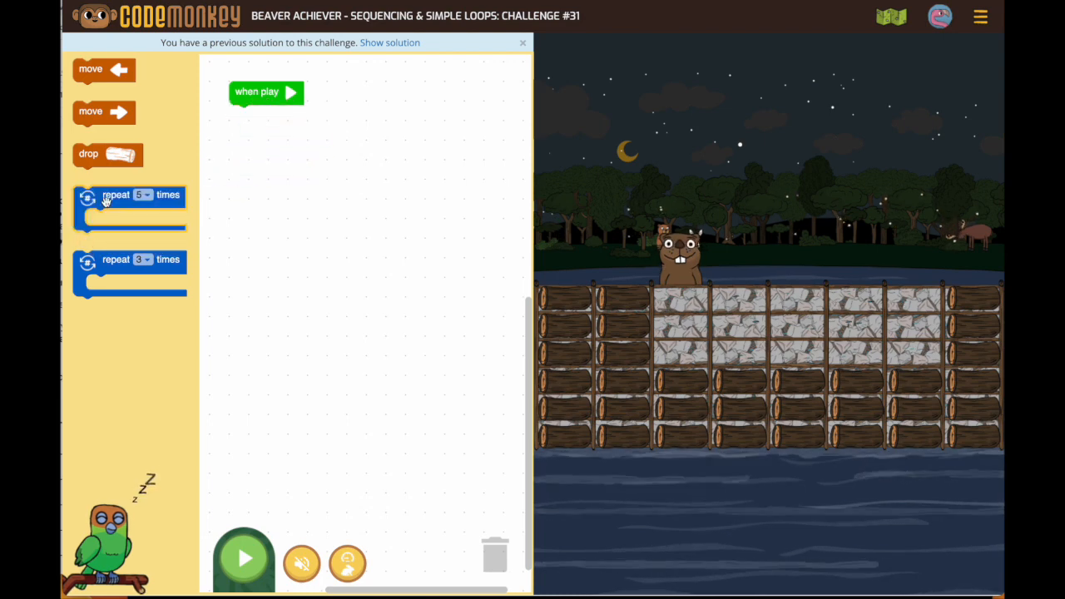
{"action": "mouse_move", "coordinate": [696, 385]}
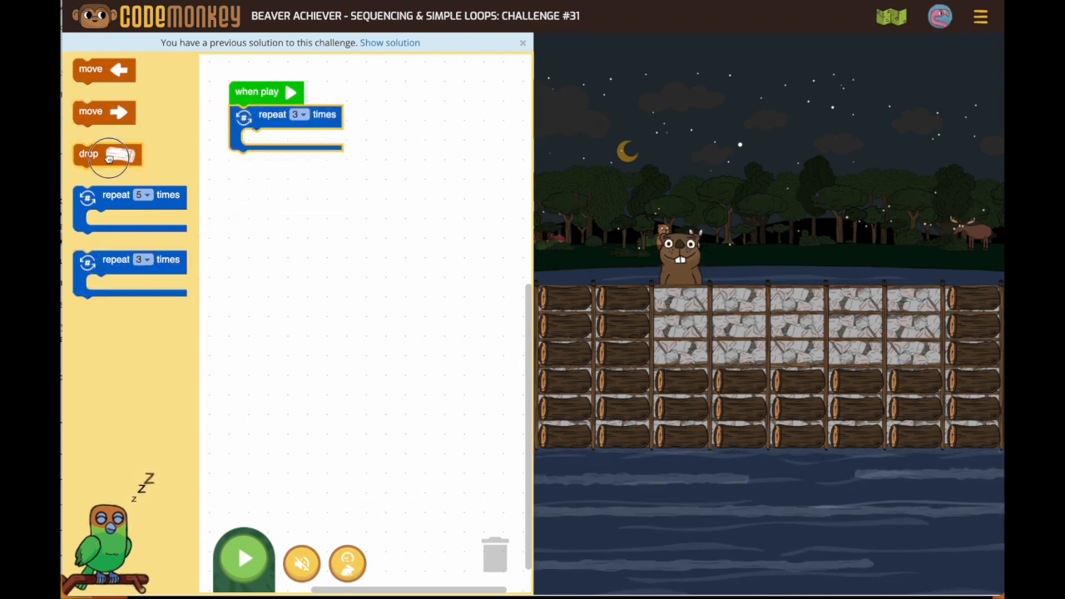
{"action": "left_click_drag", "start_coordinate": [106, 153], "coordinate": [275, 140]}
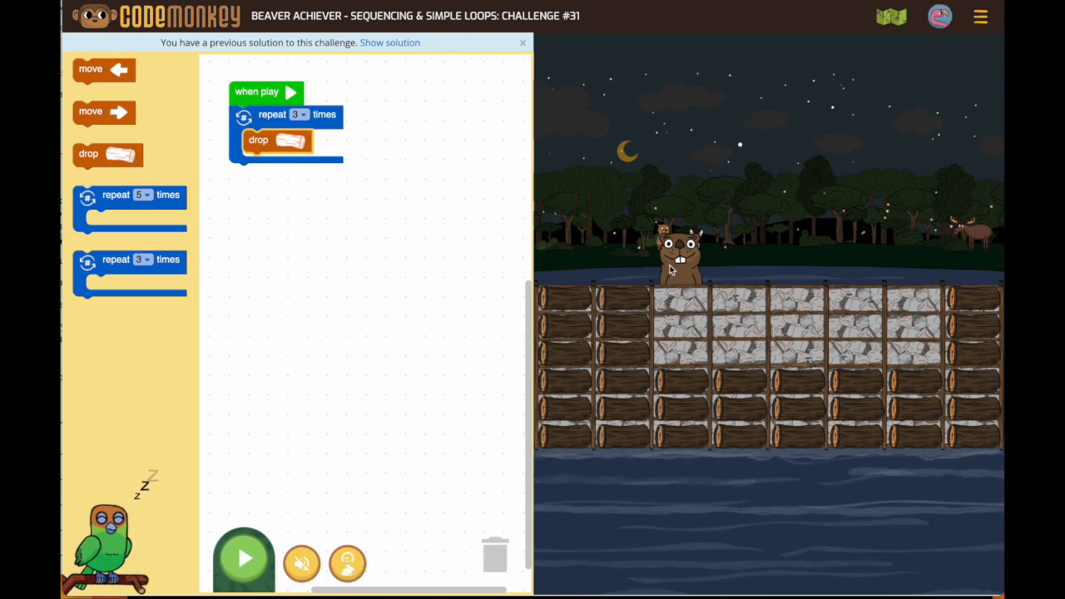
{"action": "left_click_drag", "start_coordinate": [103, 113], "coordinate": [266, 184]}
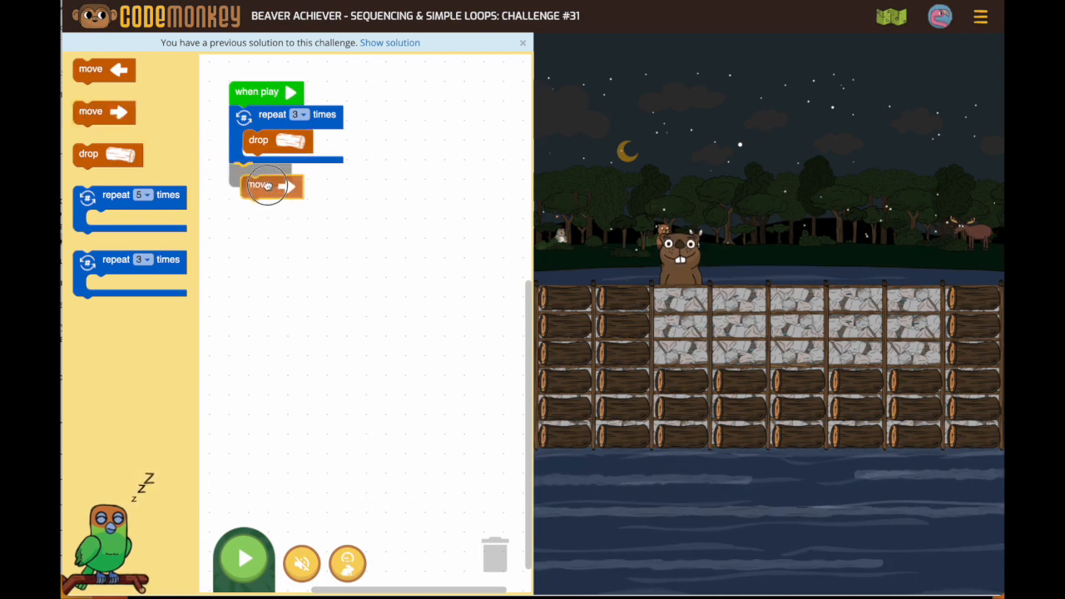
{"action": "left_click_drag", "start_coordinate": [268, 184], "coordinate": [260, 175]}
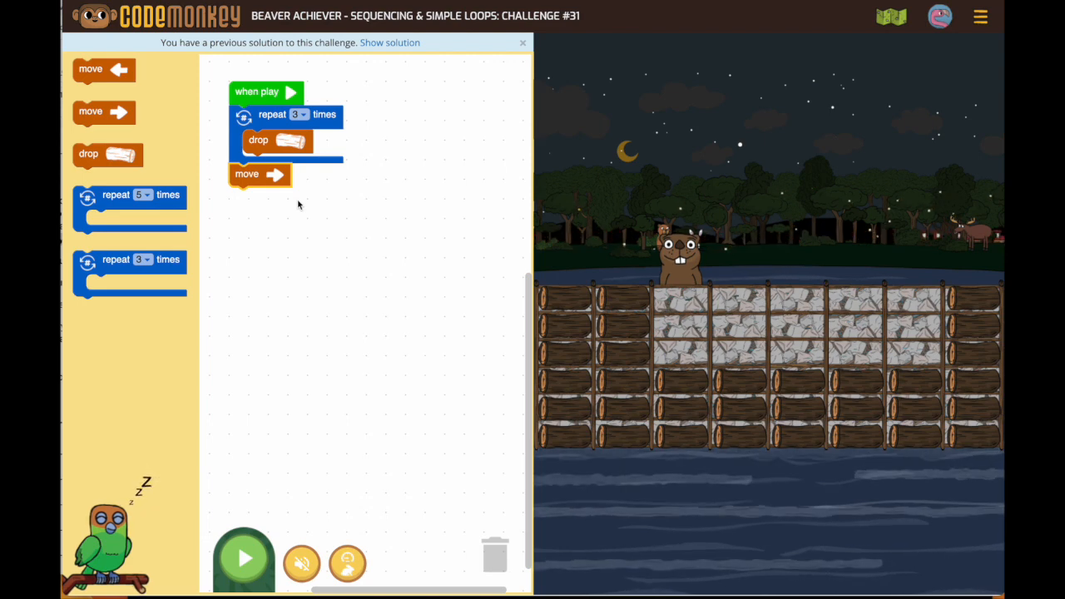
- Run the single-loop program, then stop it once the beaver halts after one column
{"action": "left_click", "coordinate": [243, 559]}
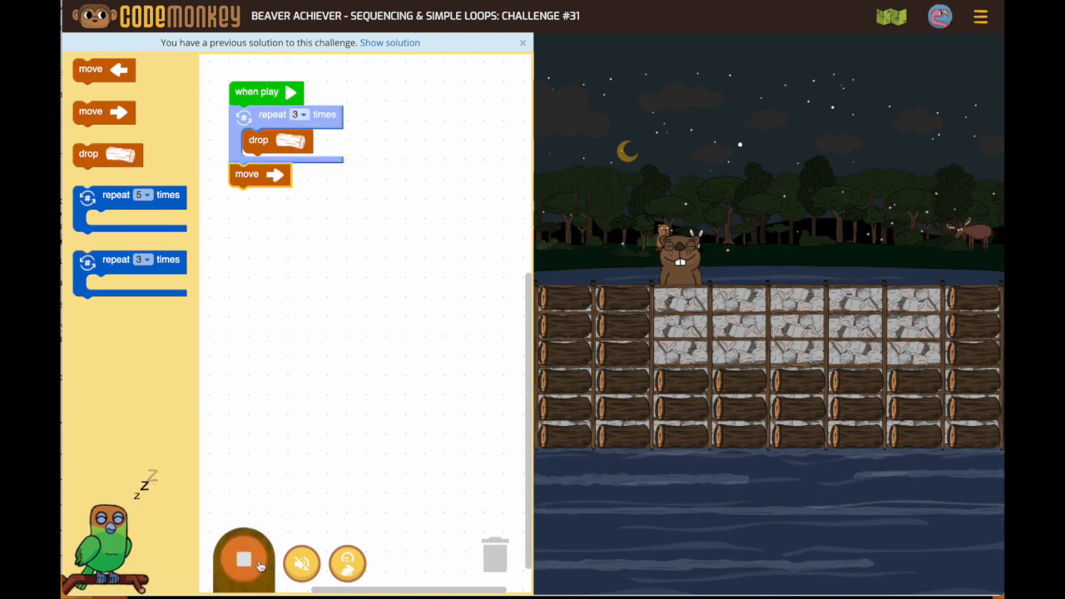
{"action": "left_click", "coordinate": [243, 559]}
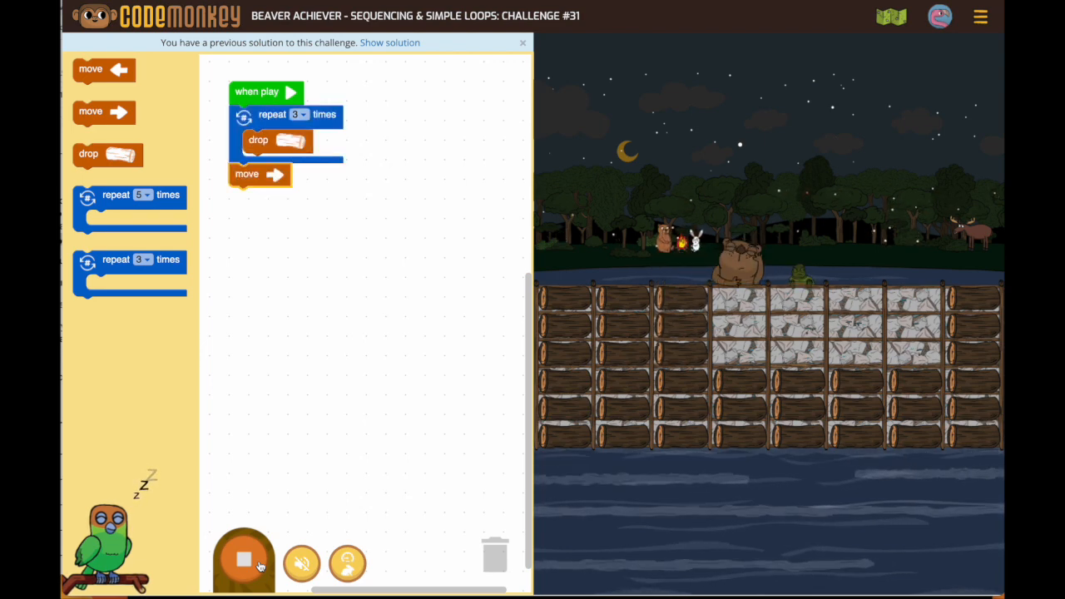
{"action": "left_click", "coordinate": [243, 560]}
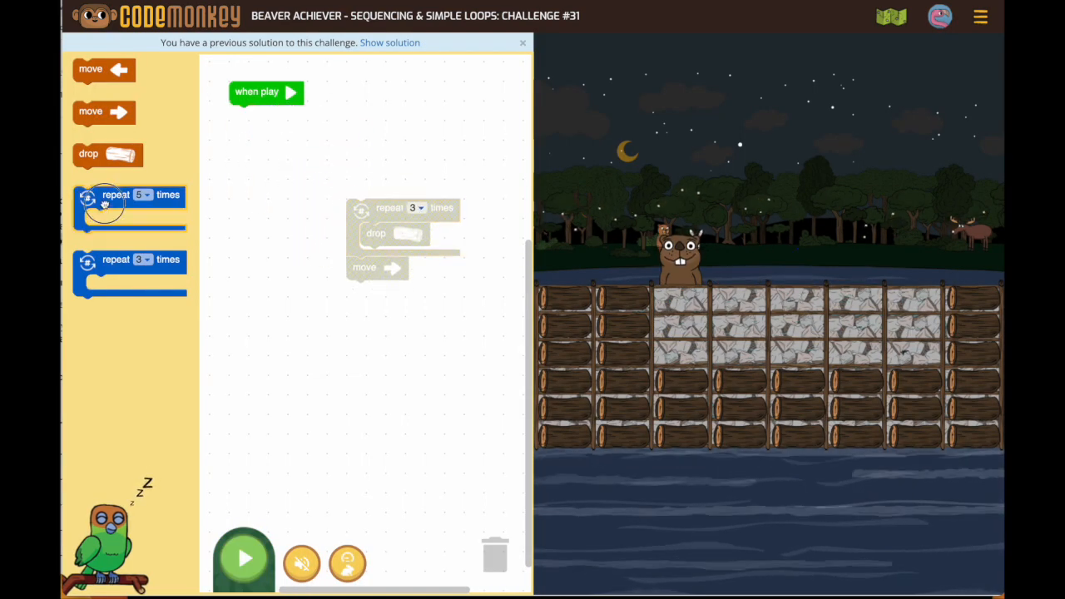
- Wrap the loop and move right in an outer repeat-5 loop and run the nested program
{"action": "left_click_drag", "start_coordinate": [129, 194], "coordinate": [287, 125]}
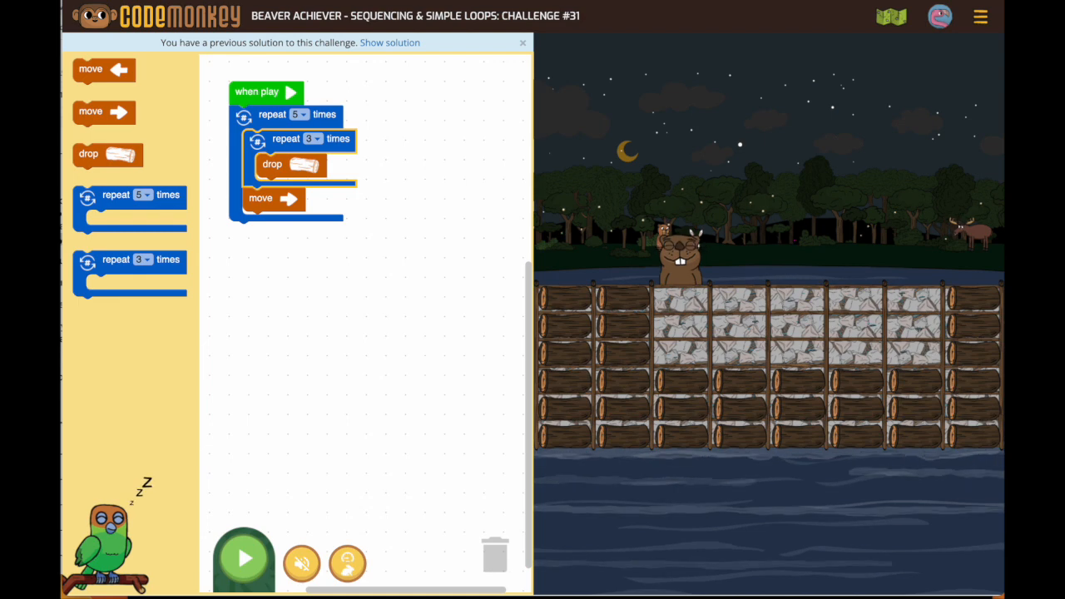
{"action": "left_click", "coordinate": [243, 557]}
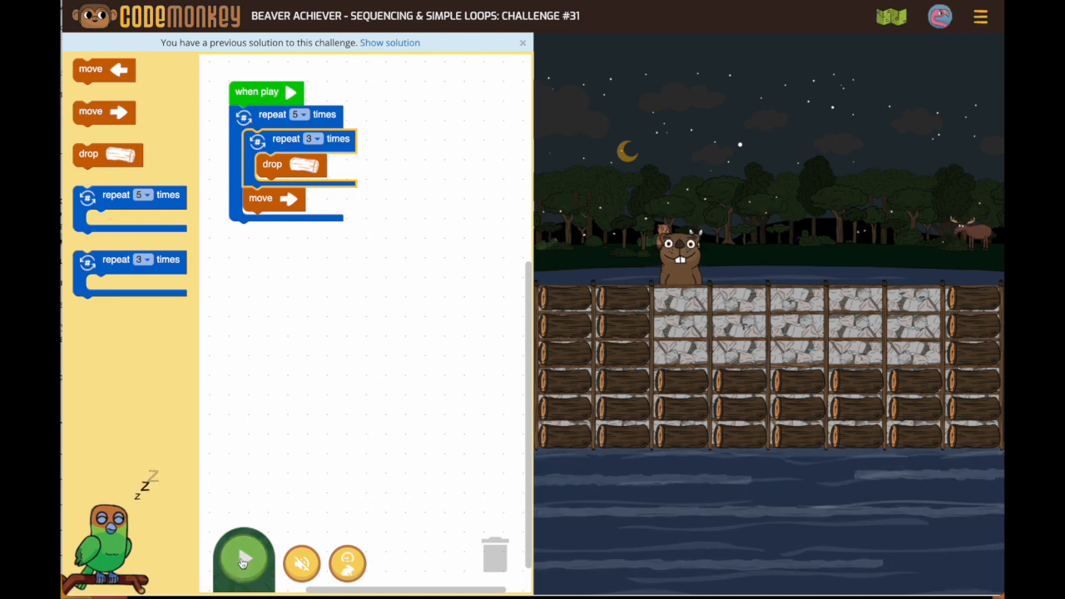
{"action": "left_click", "coordinate": [243, 558]}
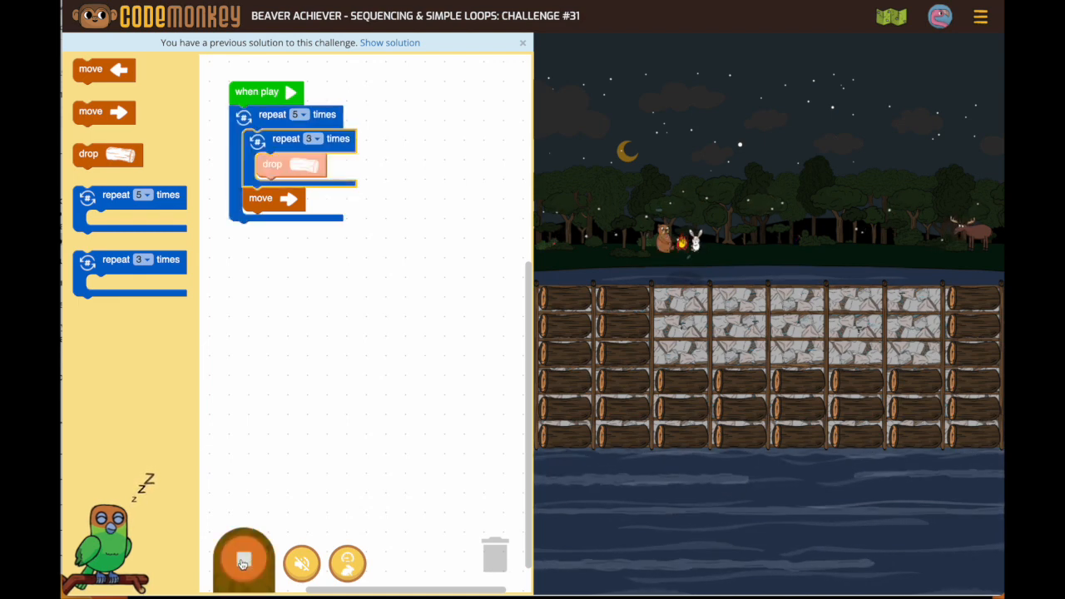